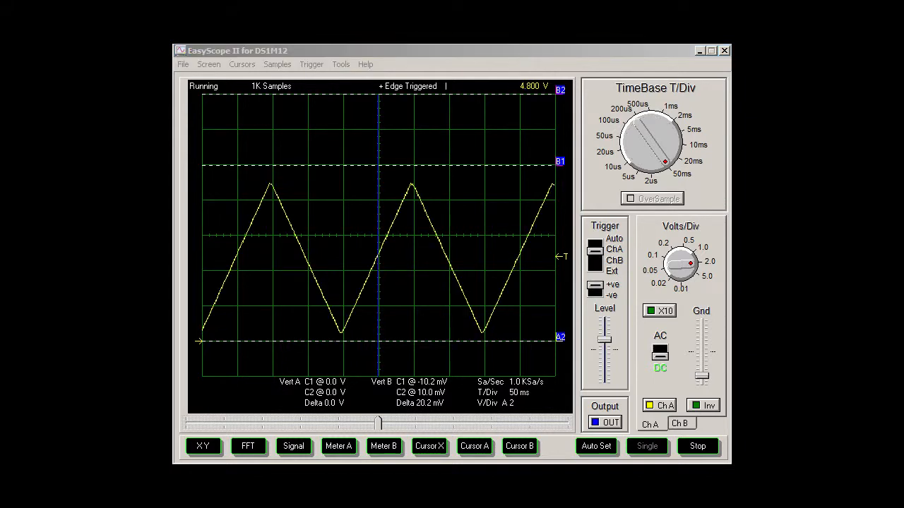
Advance the slide animations to outline the Laser ON/OFF row and the Laser Ena Menu box.
{"action": "left_click", "coordinate": [614, 238]}
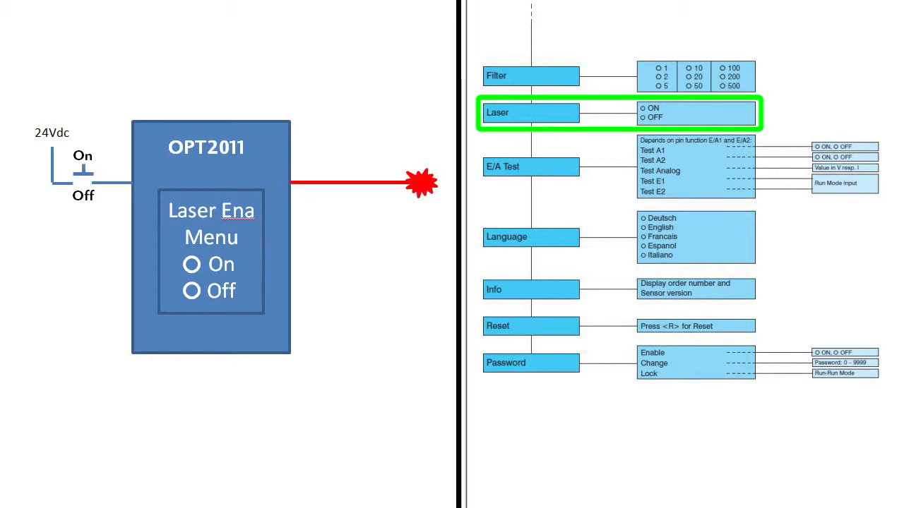
{"action": "left_click", "coordinate": [210, 253]}
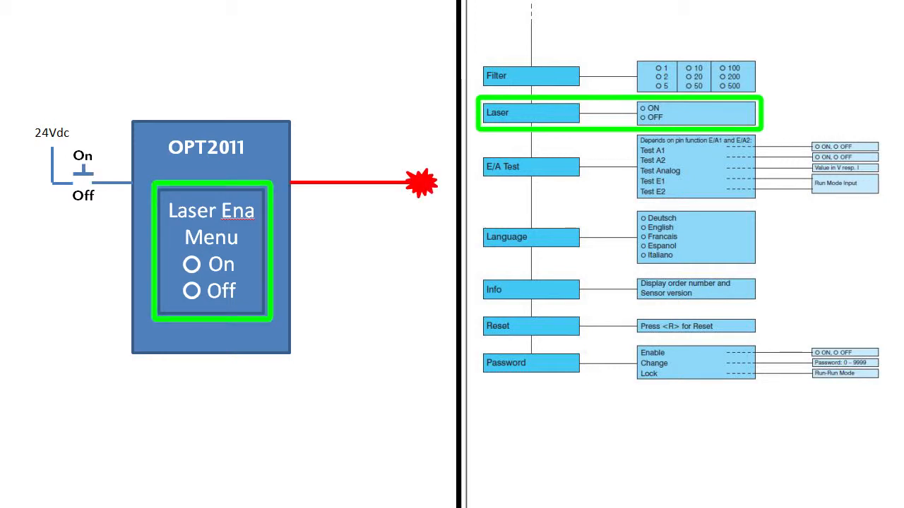
{"action": "left_click", "coordinate": [191, 291]}
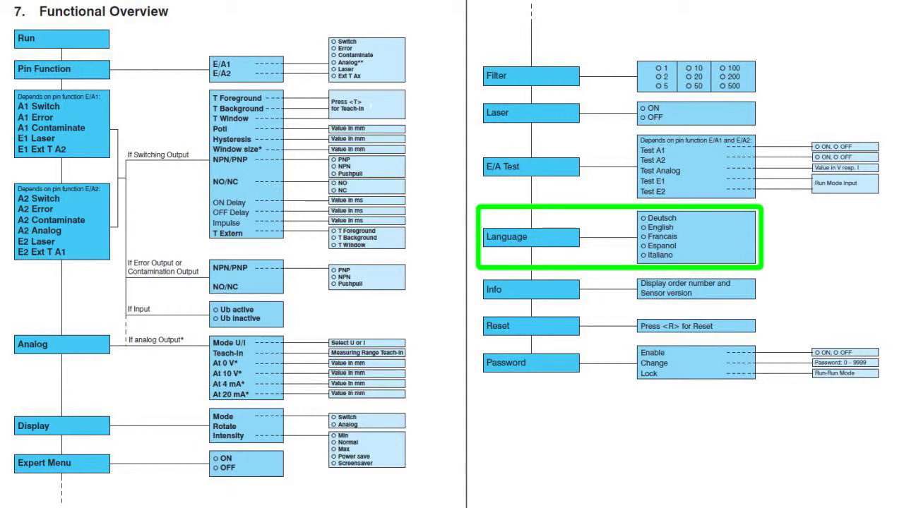
Step the highlight from Language through Info to the Password section (Enable, Change, Lock).
{"action": "left_click", "coordinate": [531, 289]}
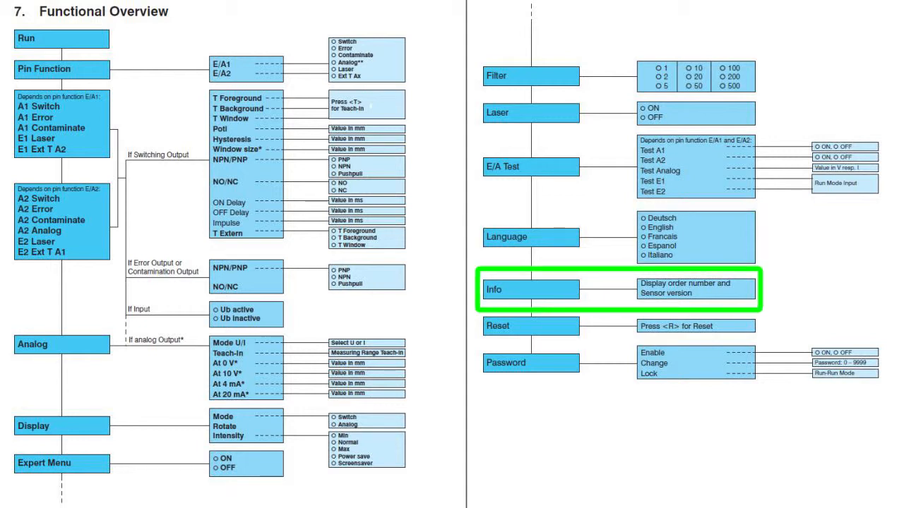
{"action": "left_click", "coordinate": [530, 326]}
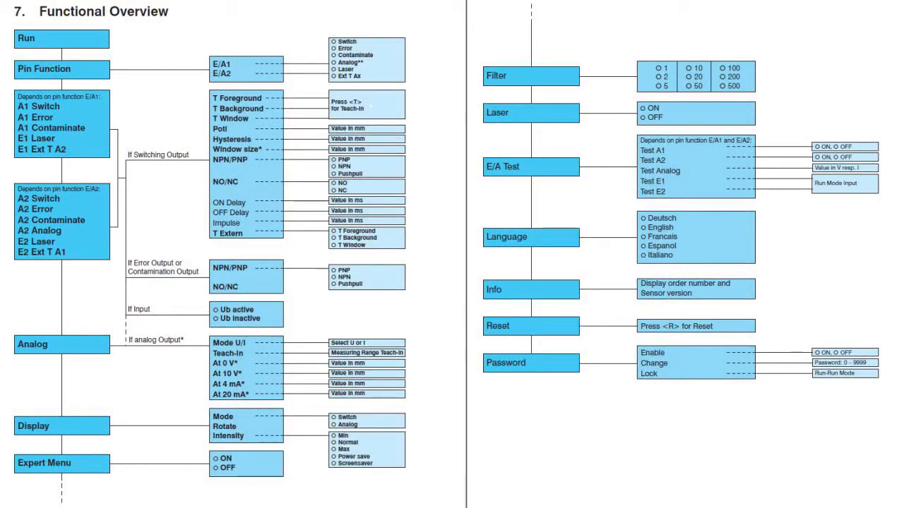
{"action": "left_click", "coordinate": [530, 363]}
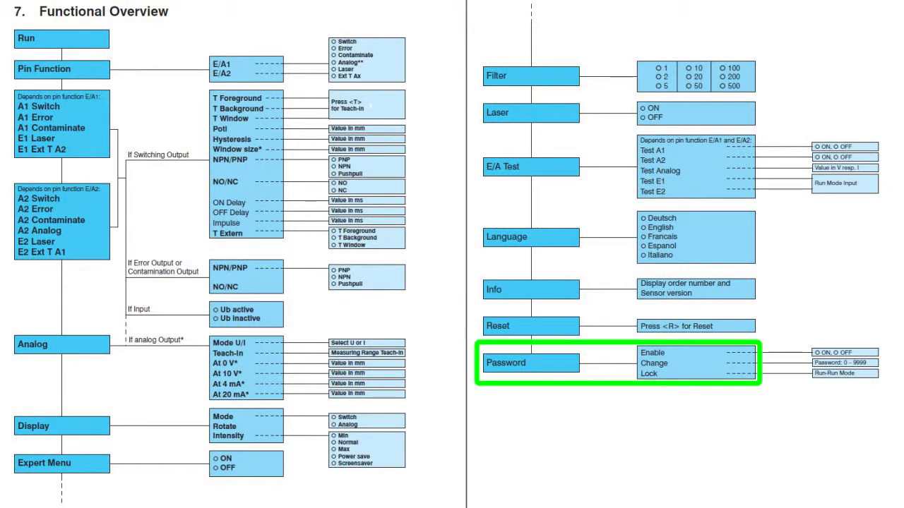